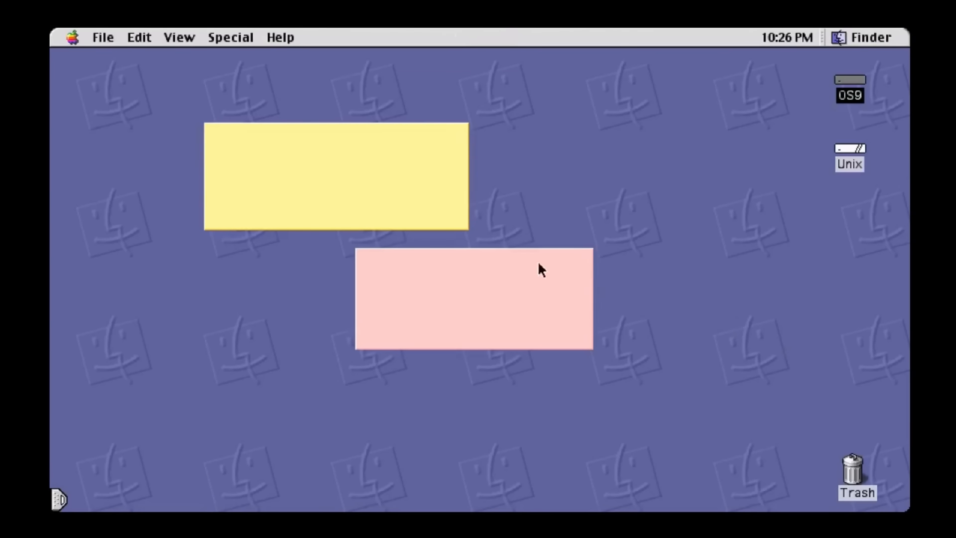
# Add the word RETRO to the pink sticky note.
pyautogui.click(475, 299)
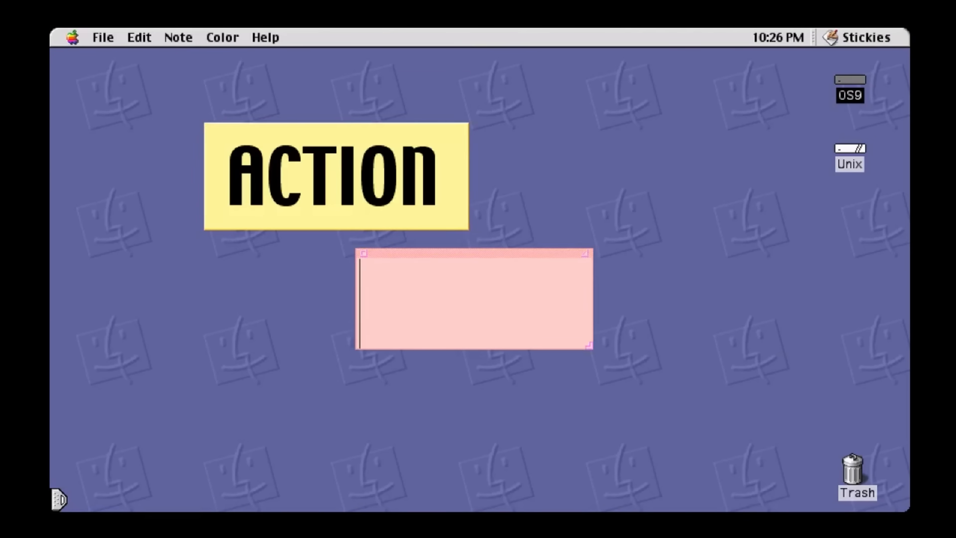
pyautogui.write('RETRO')
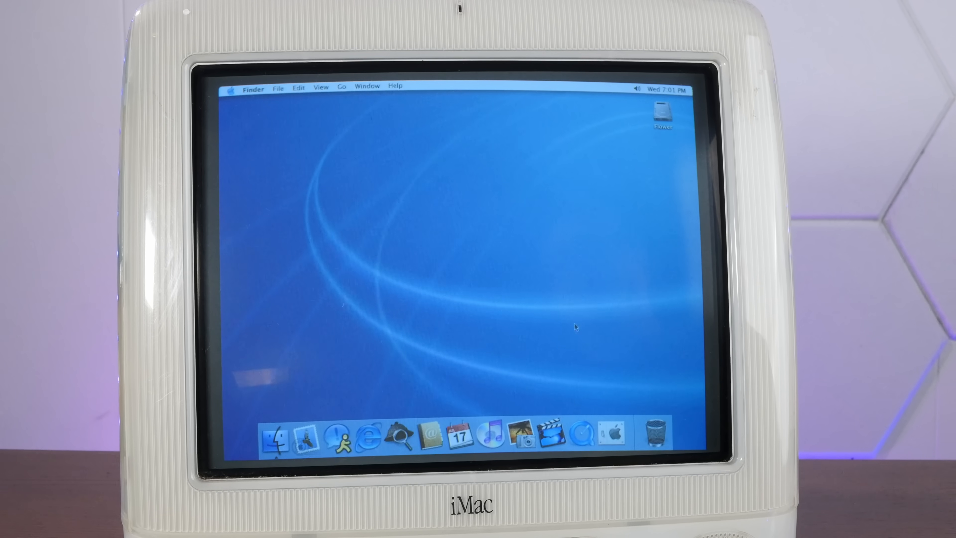
# Show About This Mac from the Apple menu: Mac OS X 10.2.3, 256 MB memory.
pyautogui.click(231, 90)
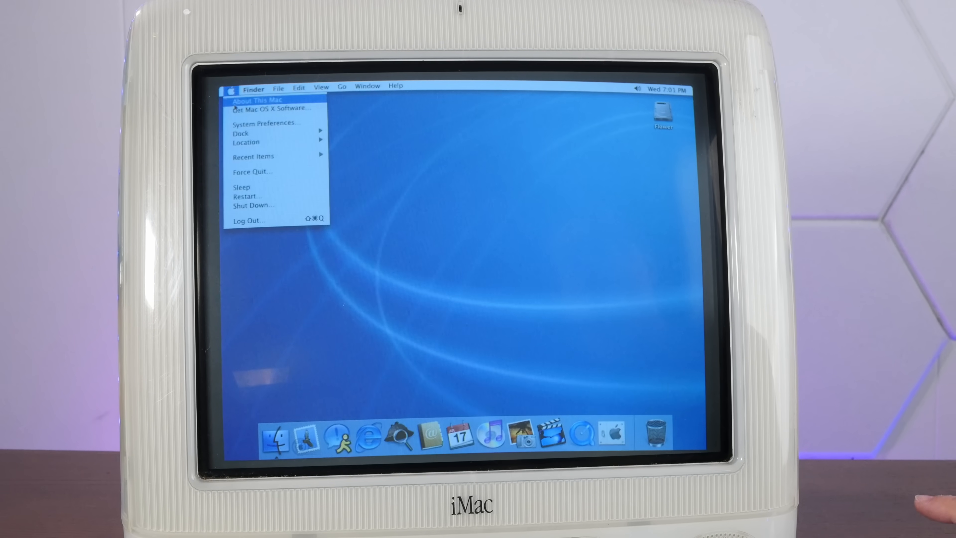
pyautogui.click(258, 101)
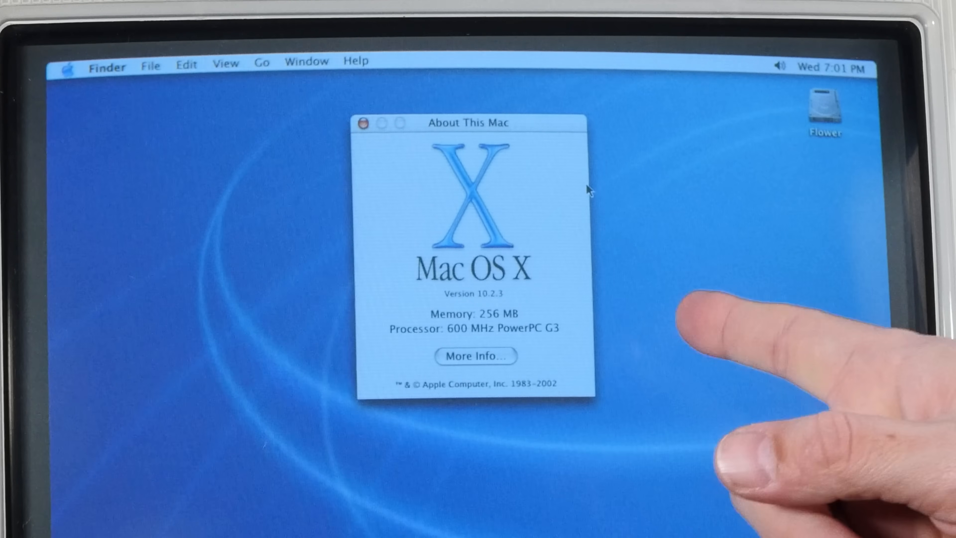